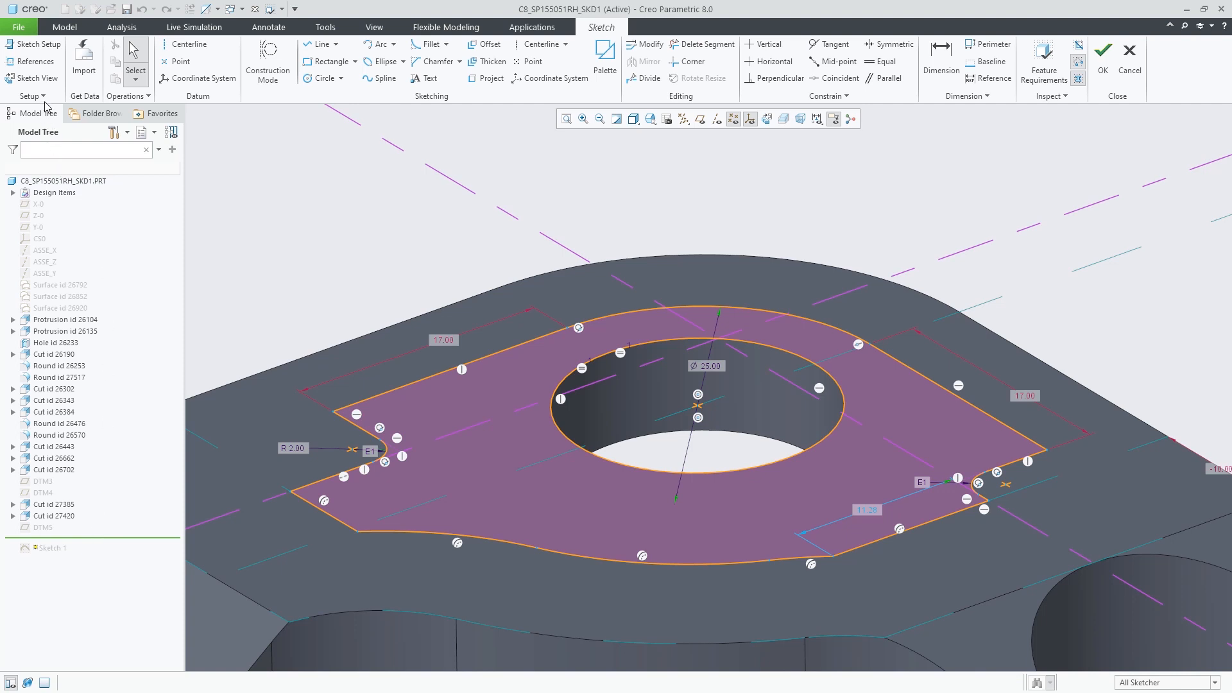
- Hide the backgrounds behind sketch dimension labels, then accept and exit the sketch
{"action": "left_click", "coordinate": [31, 95]}
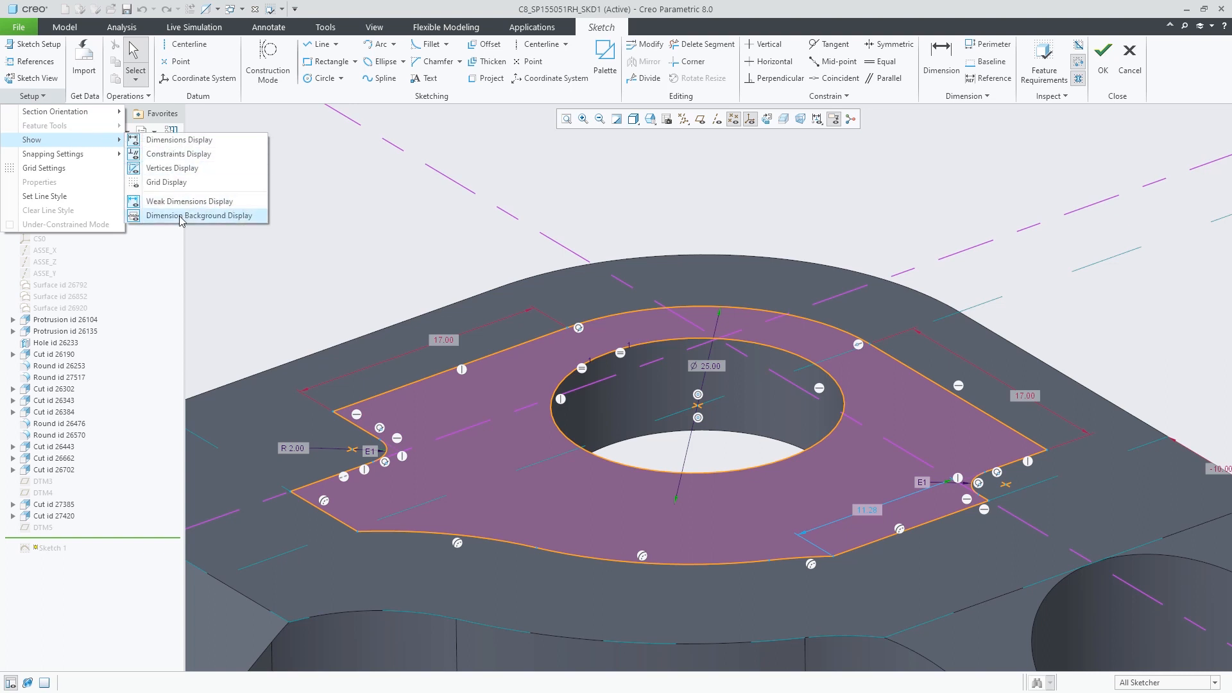
{"action": "left_click", "coordinate": [201, 216]}
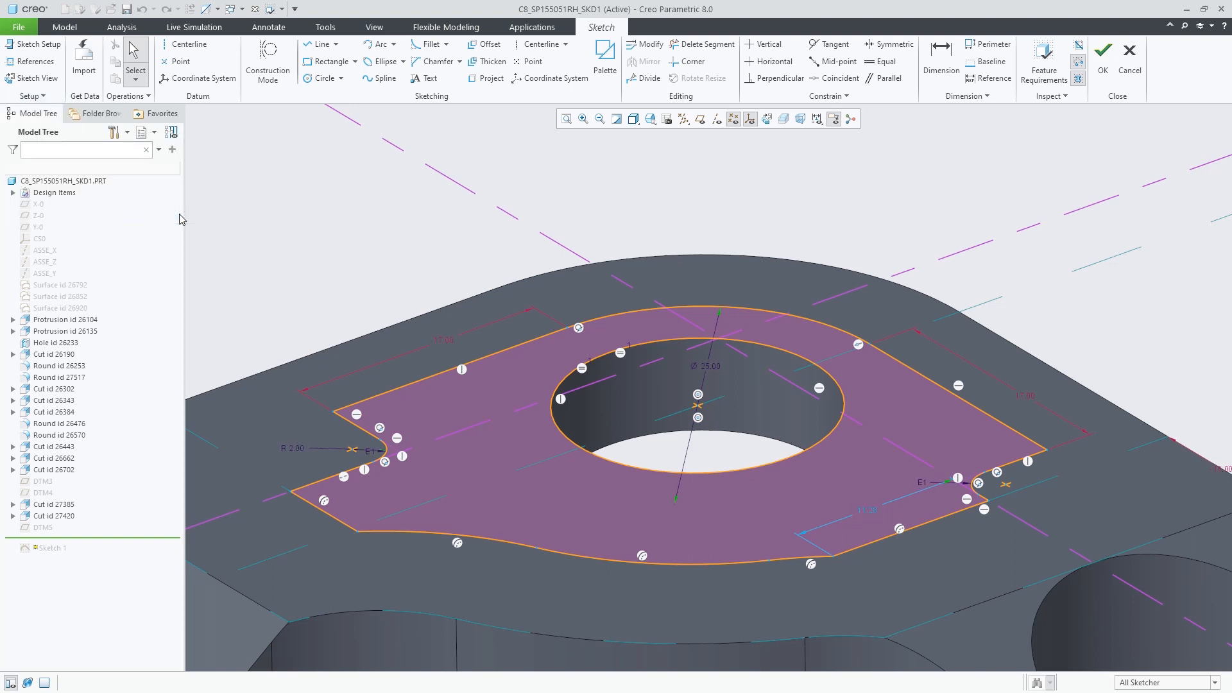
{"action": "left_click", "coordinate": [31, 95]}
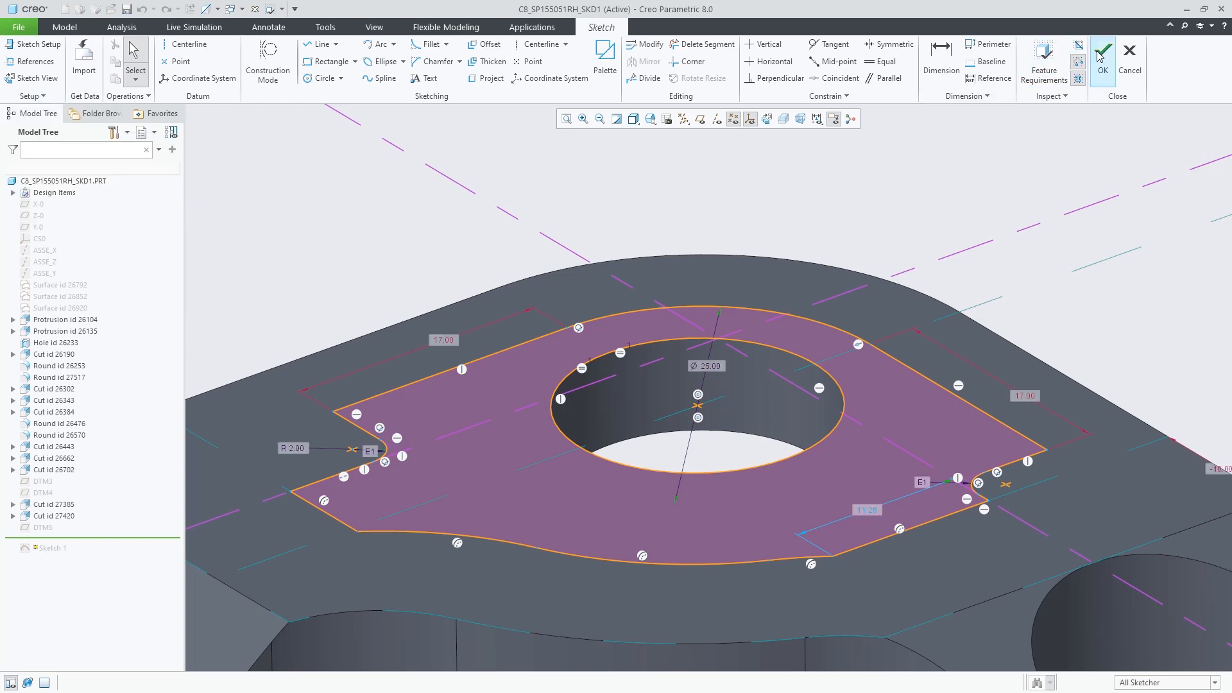
{"action": "left_click", "coordinate": [18, 27]}
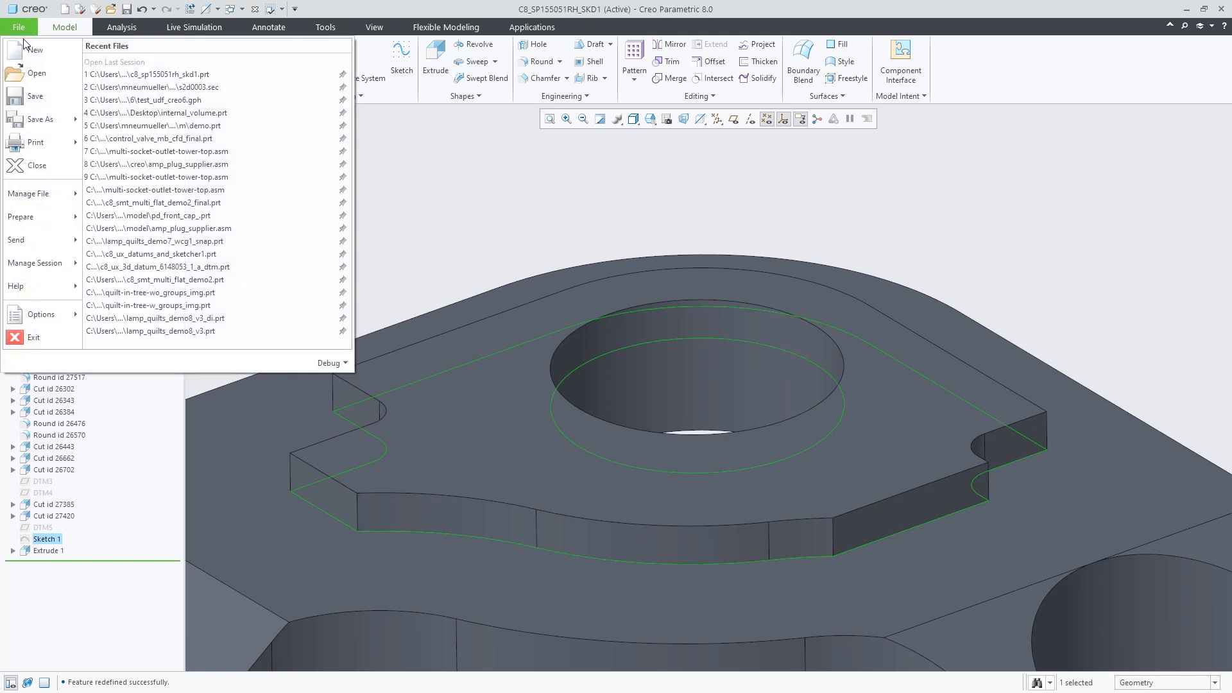
- In Entity Display options, keep dimension backgrounds shown everywhere
{"action": "left_click", "coordinate": [40, 314]}
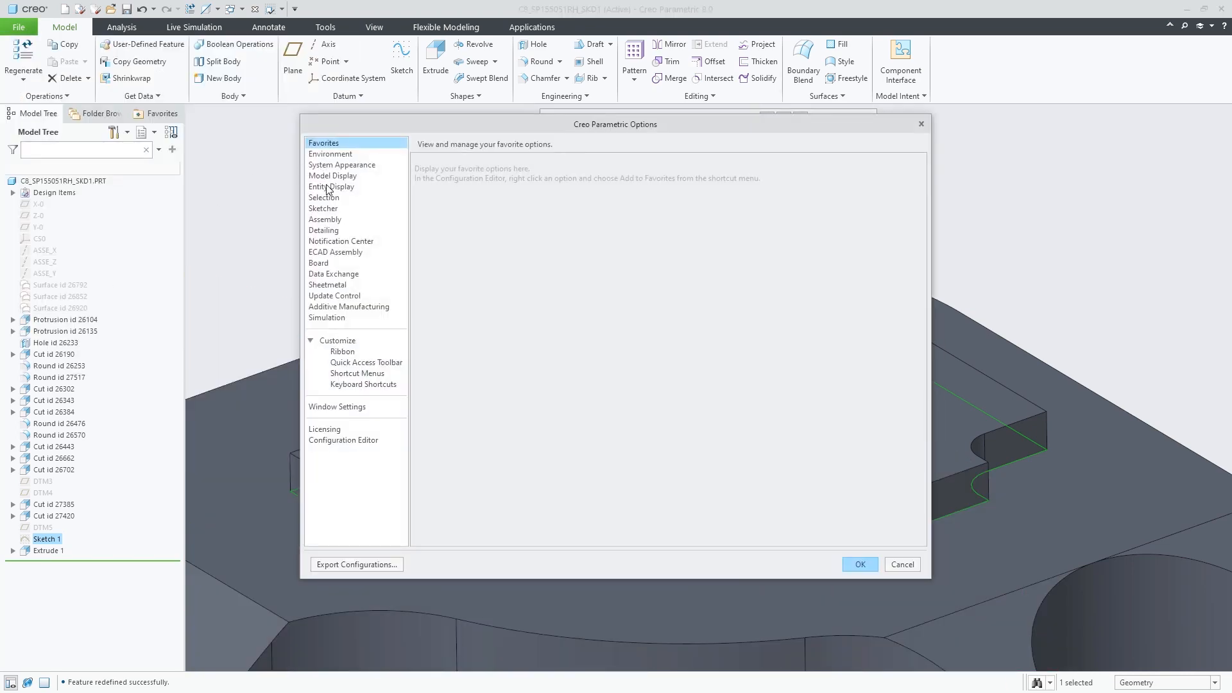
{"action": "left_click", "coordinate": [331, 186]}
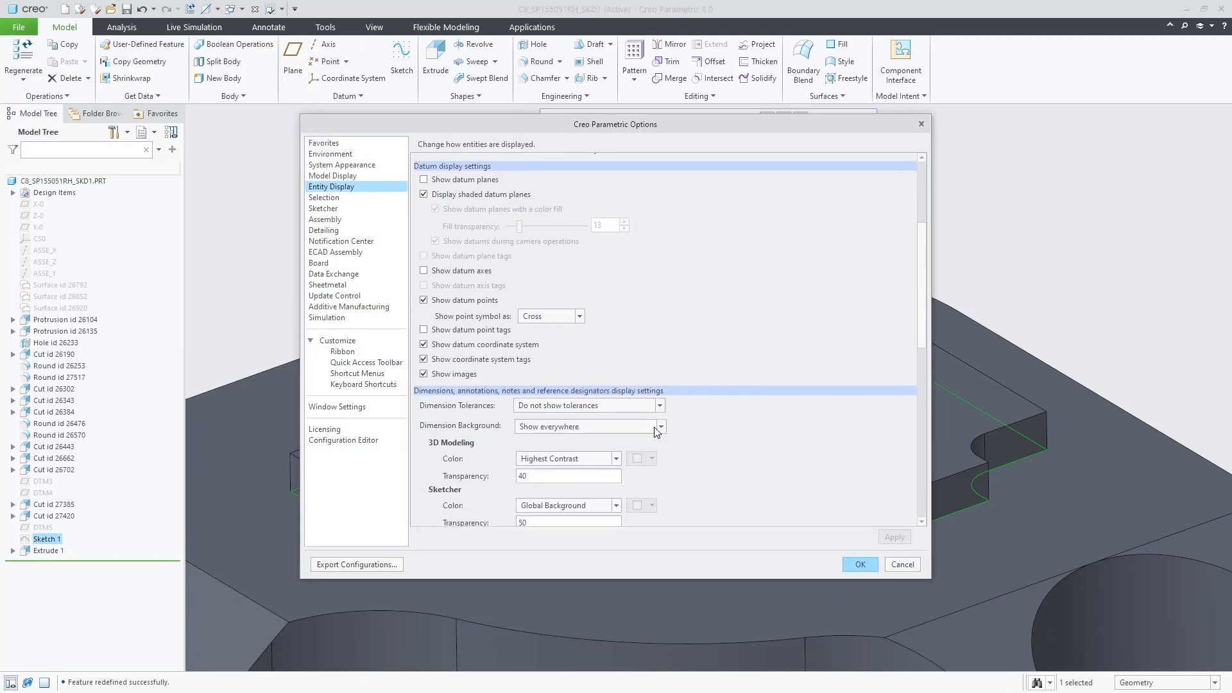
{"action": "left_click", "coordinate": [660, 426]}
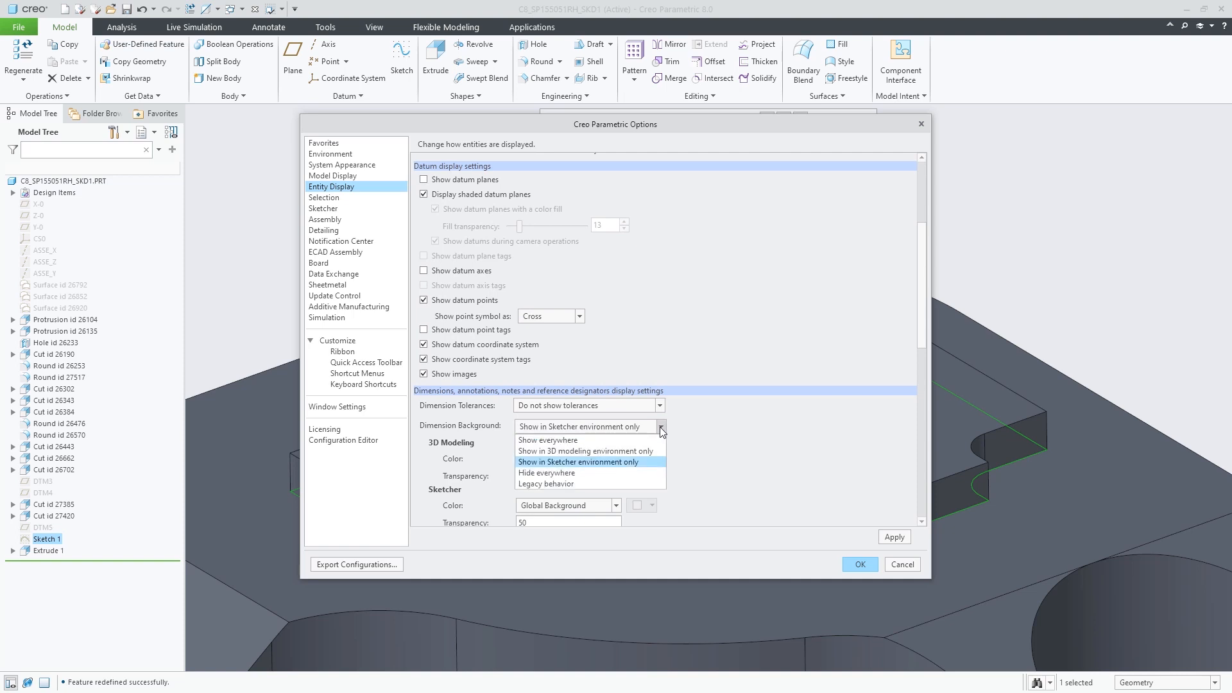
{"action": "mouse_move", "coordinate": [643, 472]}
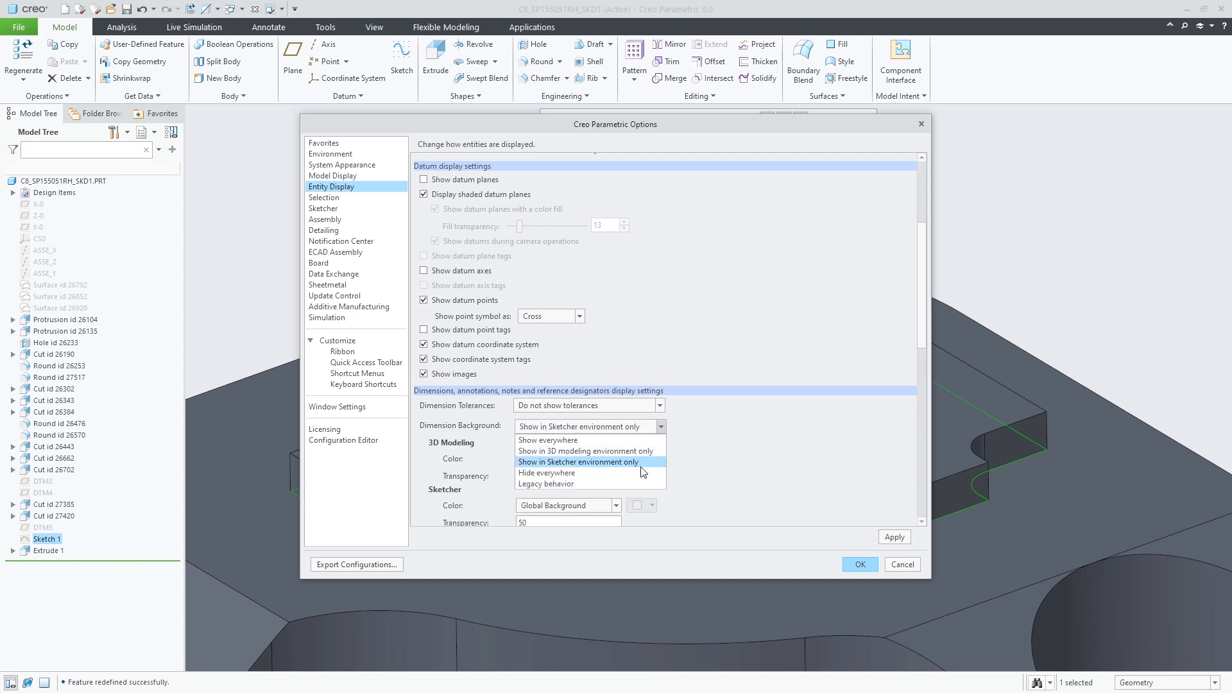
{"action": "left_click", "coordinate": [547, 441]}
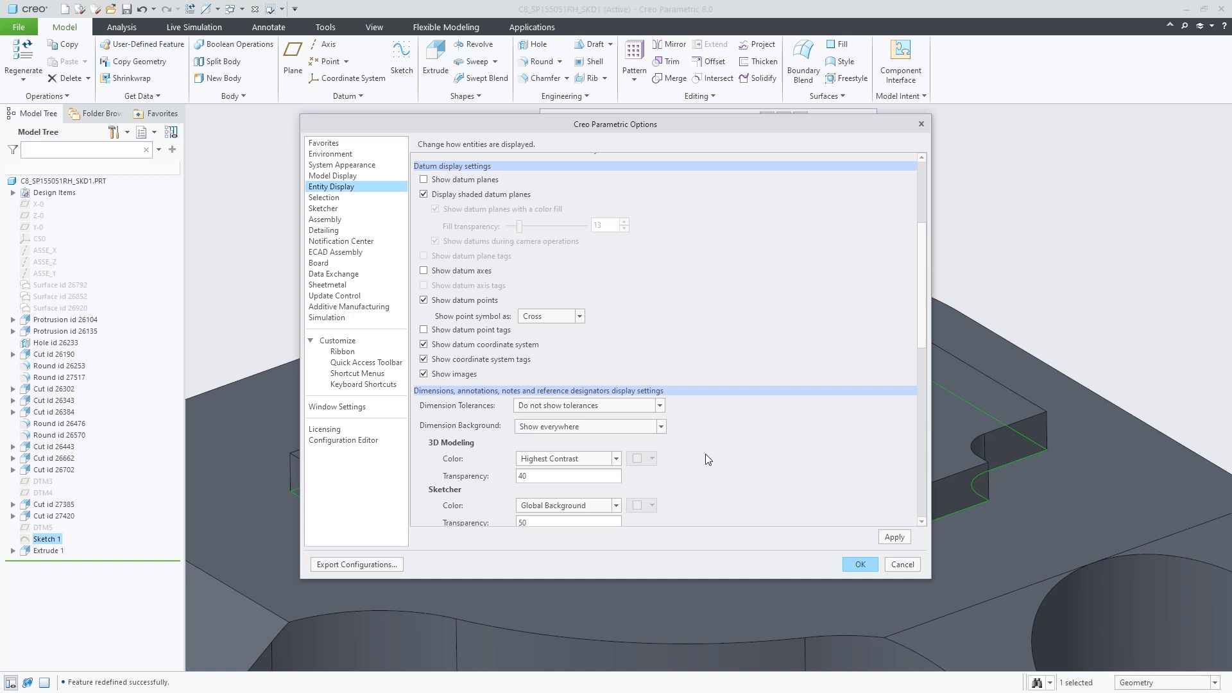
- Lower the sketcher dimension background transparency to 15 and apply the options
{"action": "scroll", "scroll_direction": "down", "scroll_amount": 3}
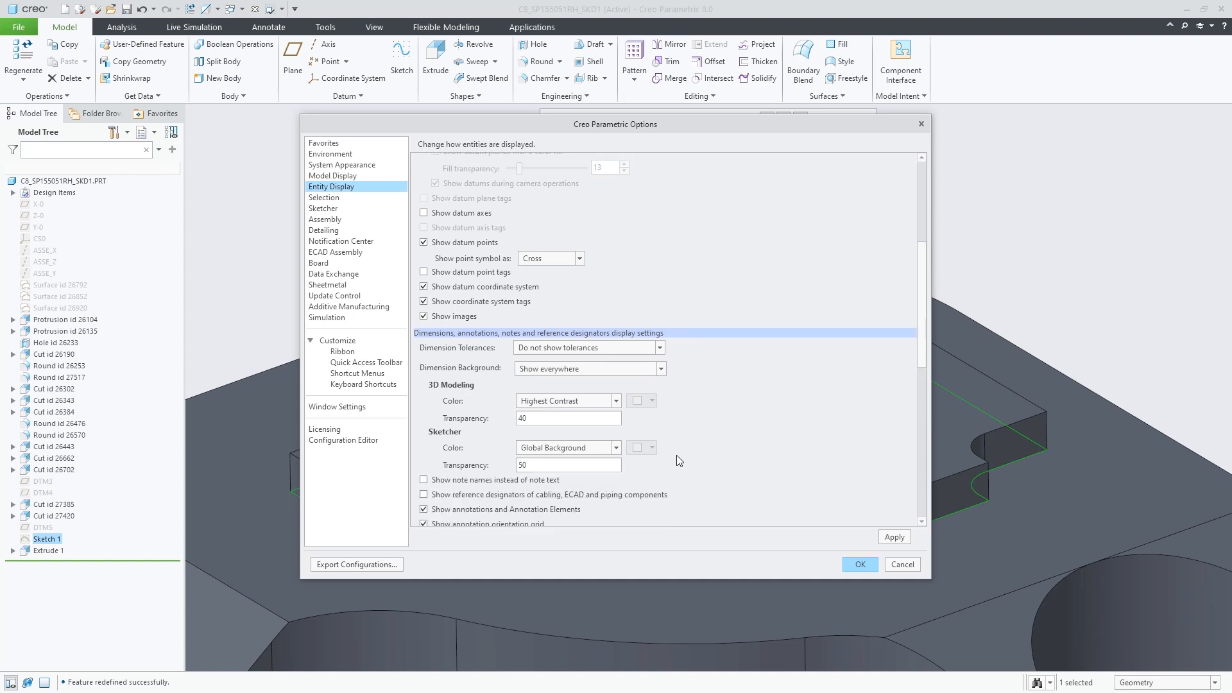
{"action": "mouse_move", "coordinate": [619, 452]}
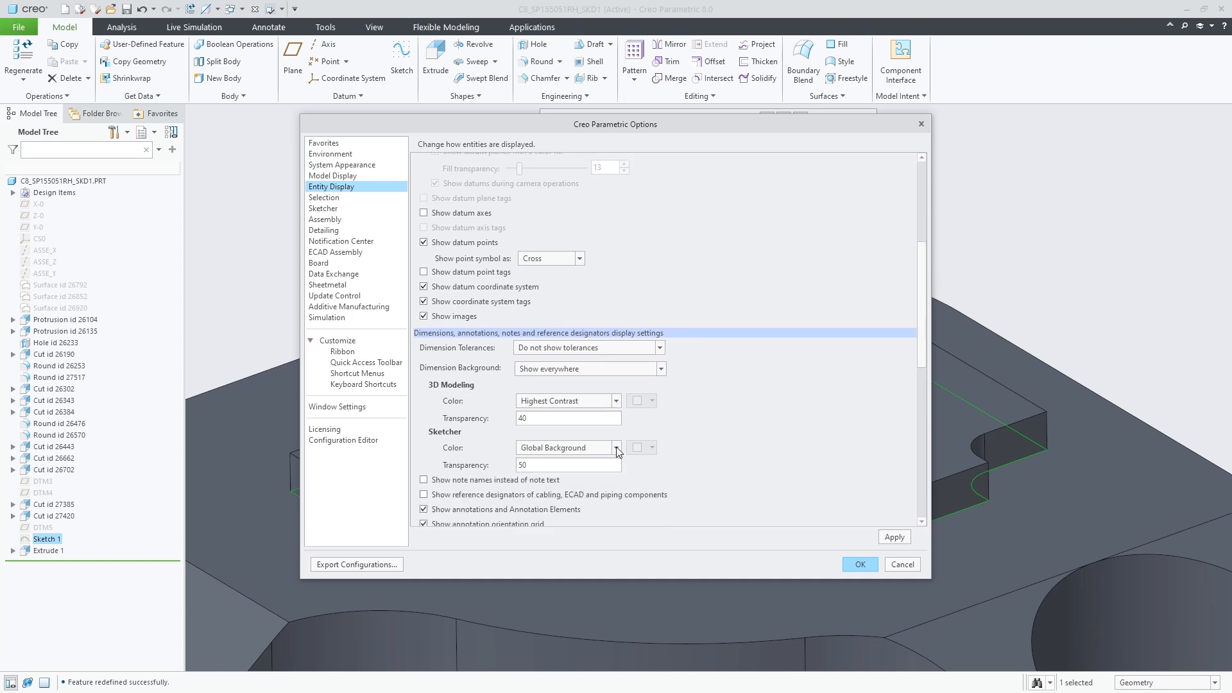
{"action": "left_click", "coordinate": [617, 448]}
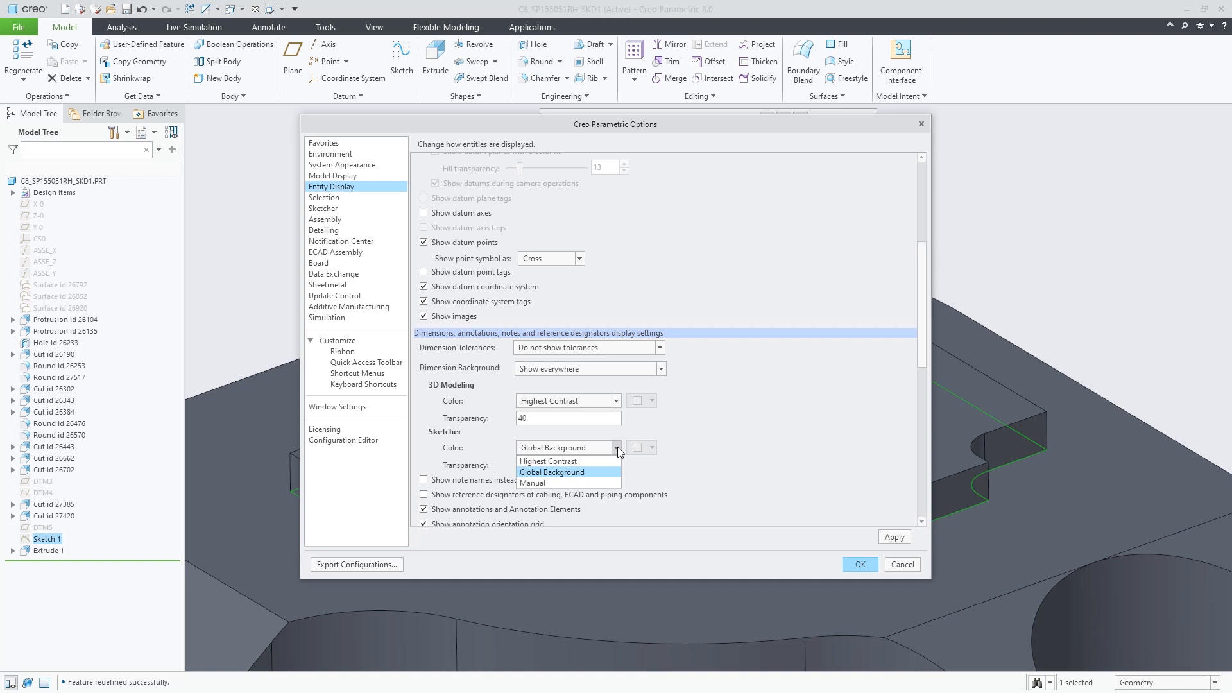
{"action": "left_click", "coordinate": [551, 472]}
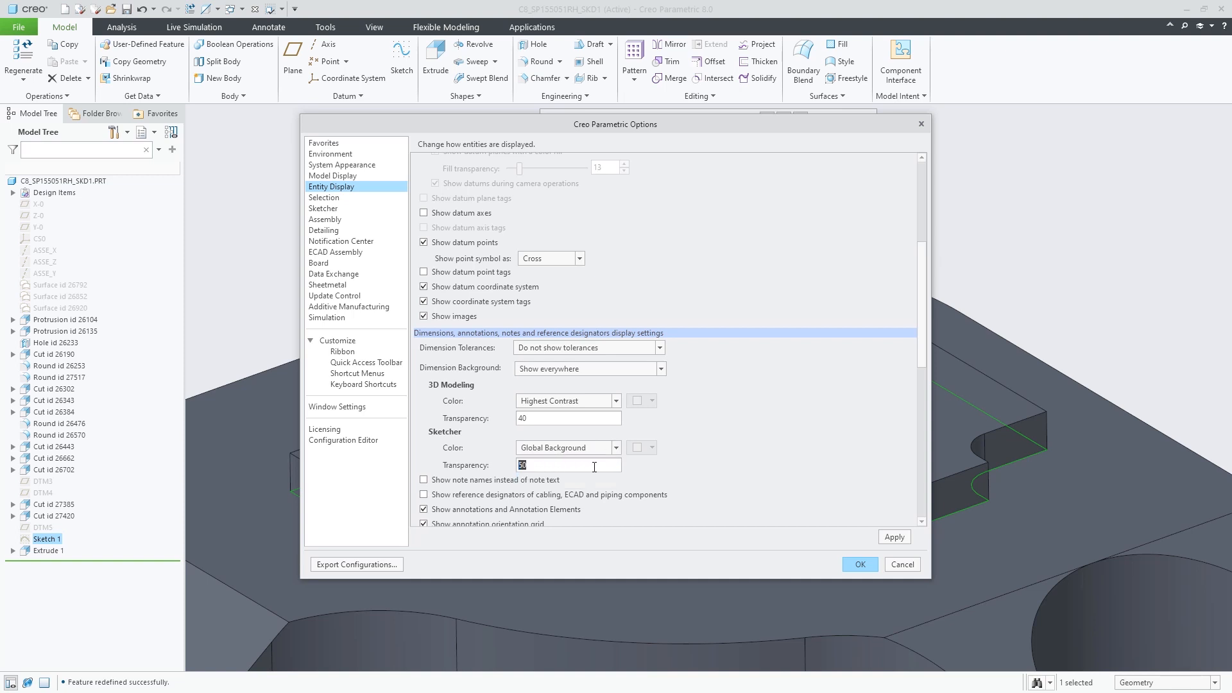
{"action": "type", "text": "15"}
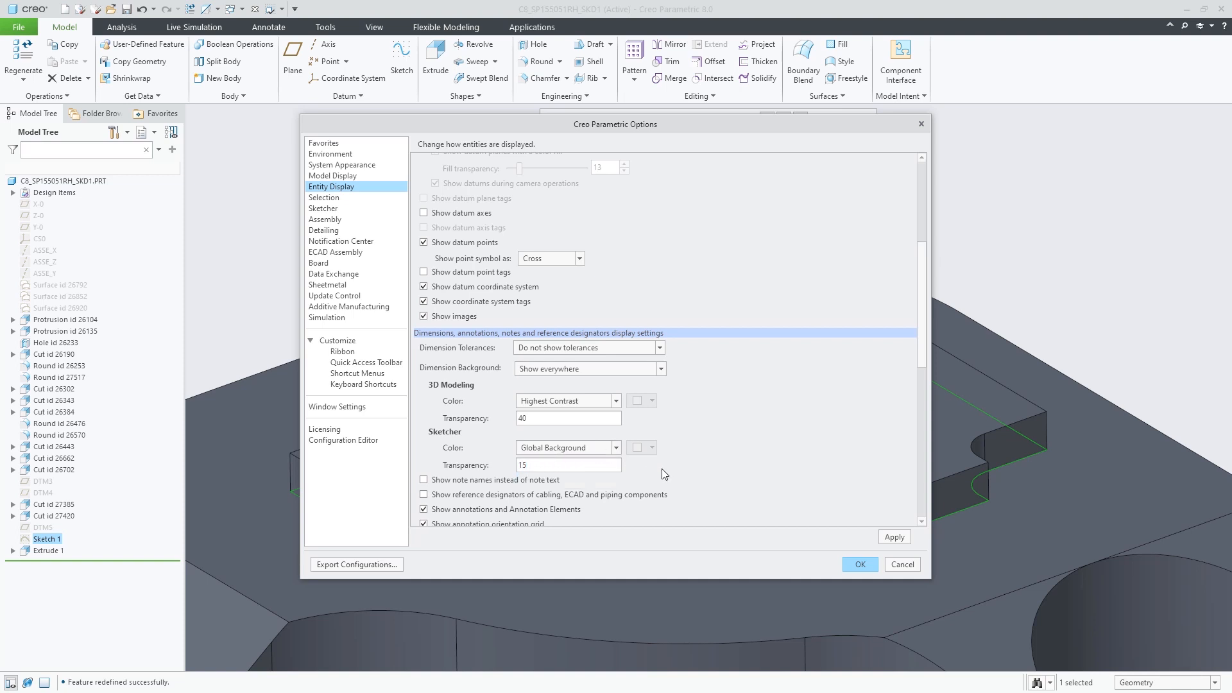
{"action": "left_click", "coordinate": [859, 563]}
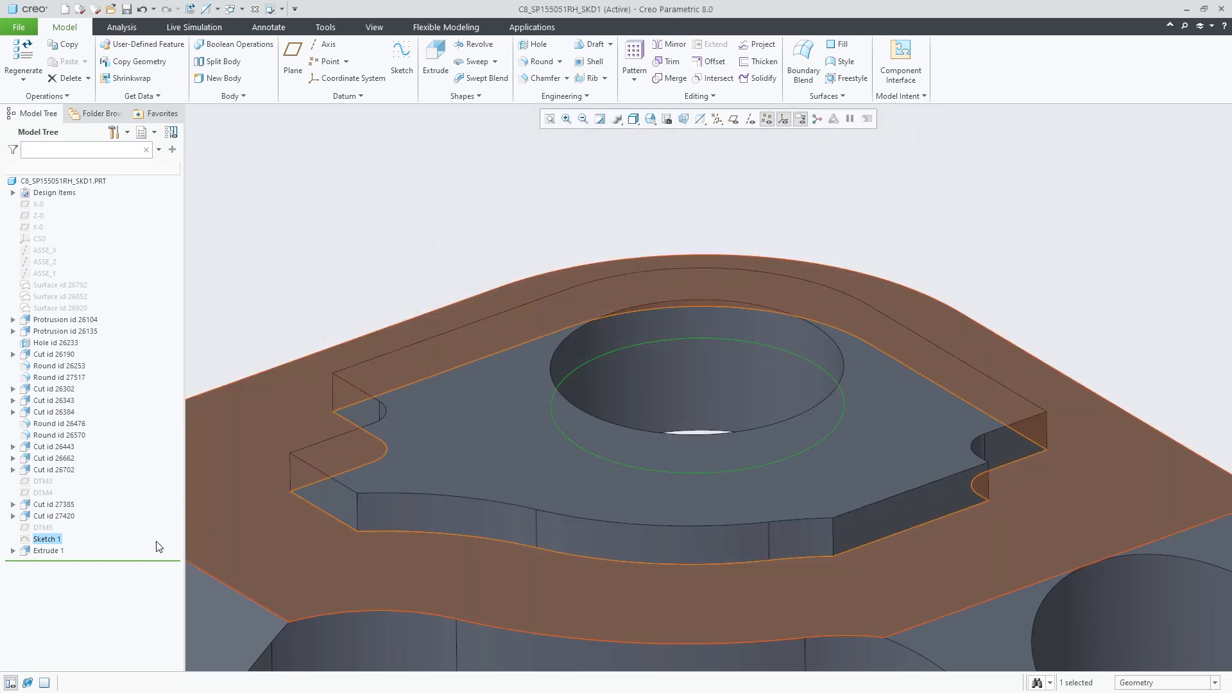
- Edit Sketch 1 and turn off Weak Dimensions Display under Setup > Show
{"action": "left_click", "coordinate": [13, 550]}
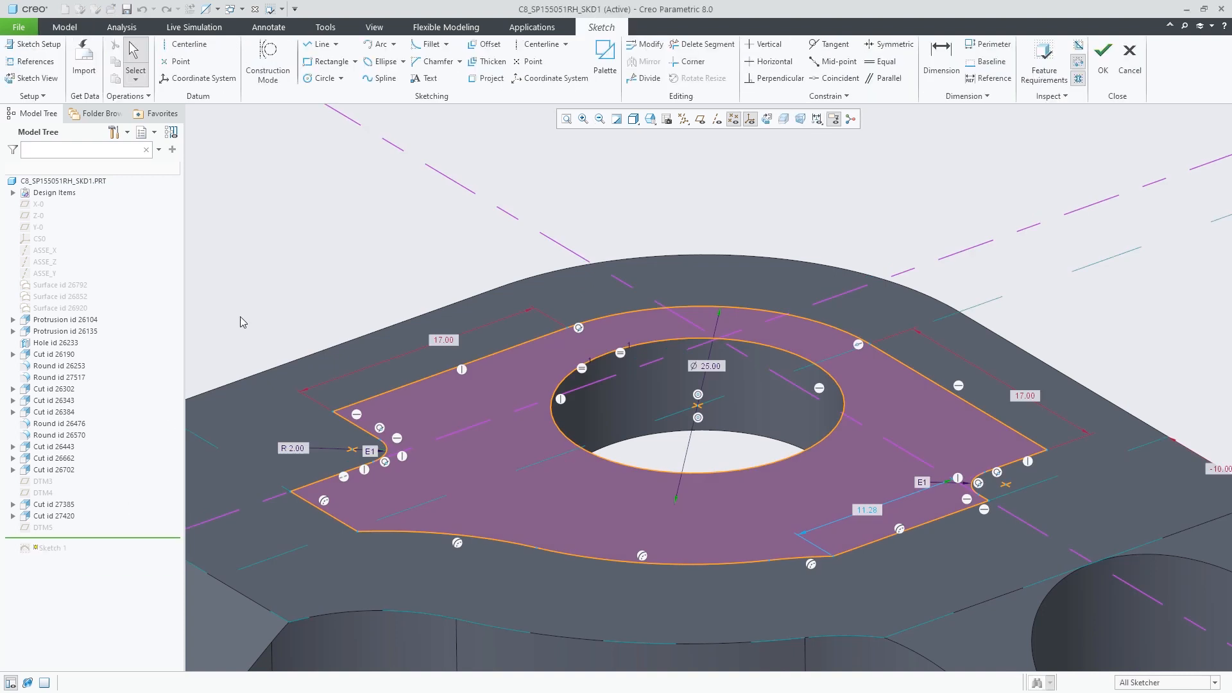
{"action": "left_click", "coordinate": [30, 99]}
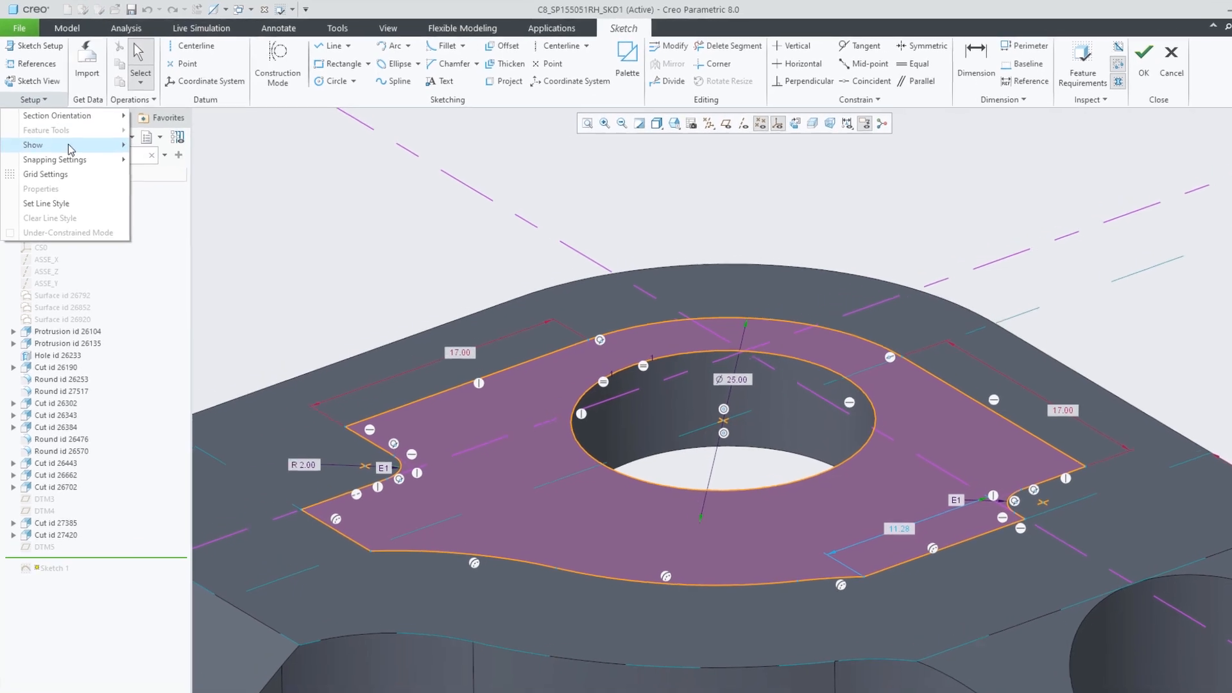
{"action": "left_click", "coordinate": [33, 144]}
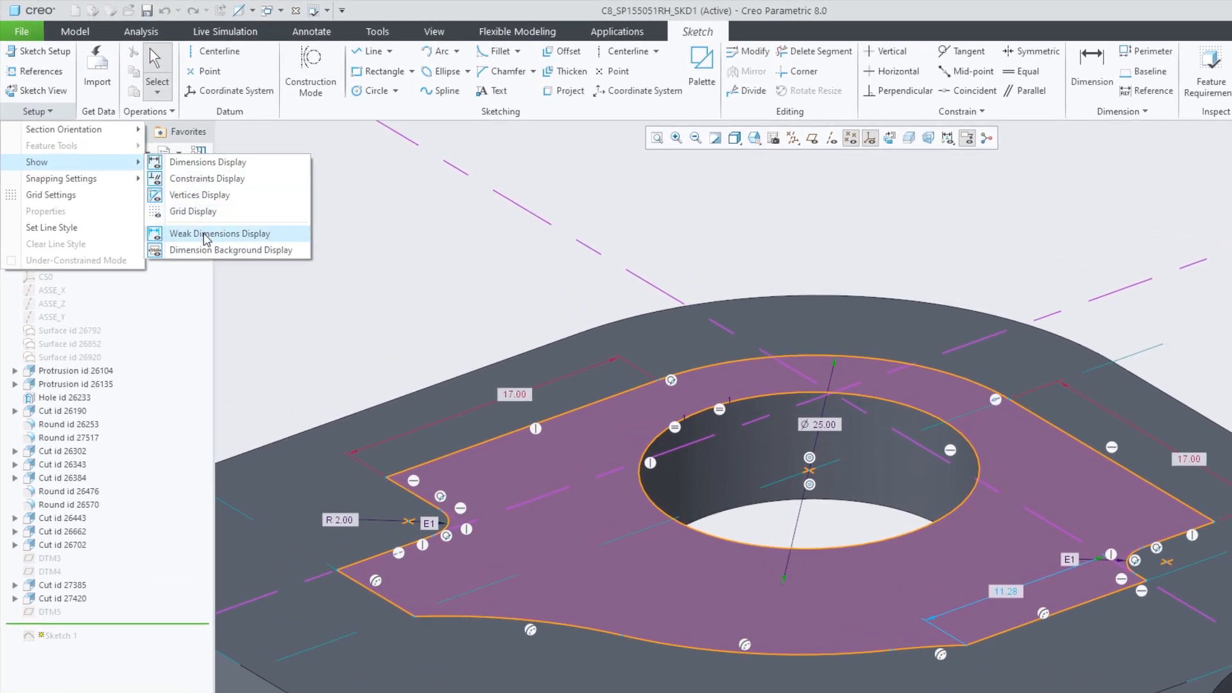
{"action": "left_click", "coordinate": [221, 234]}
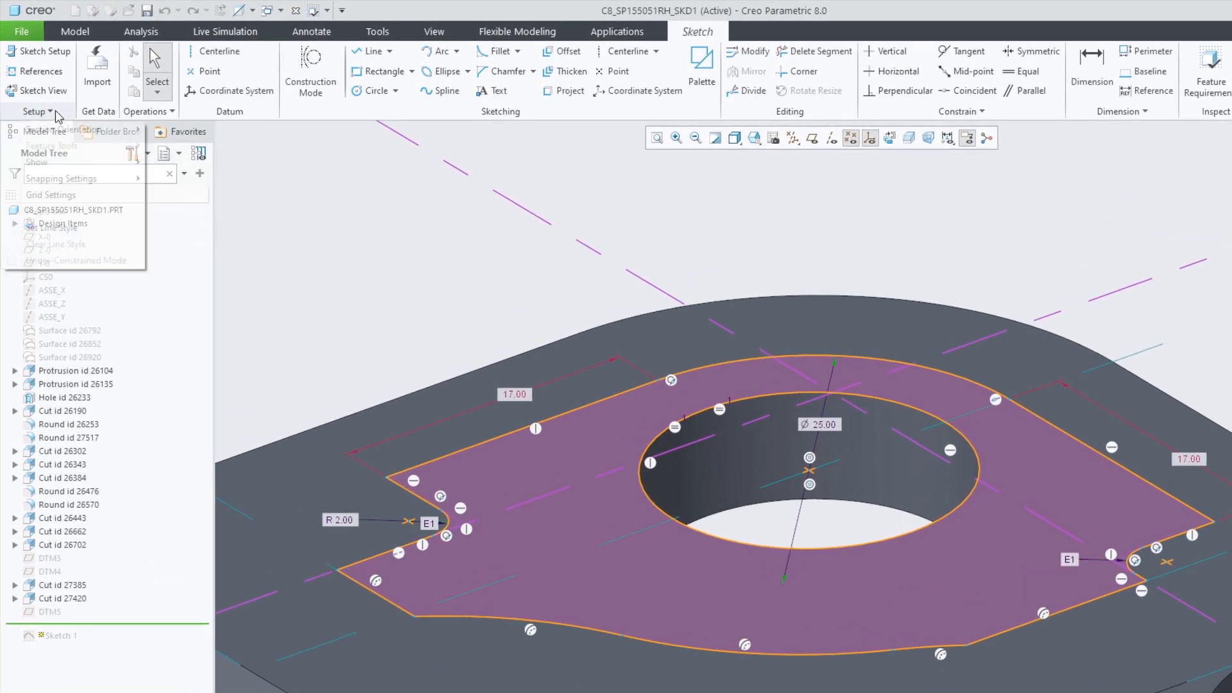
{"action": "left_click", "coordinate": [38, 161]}
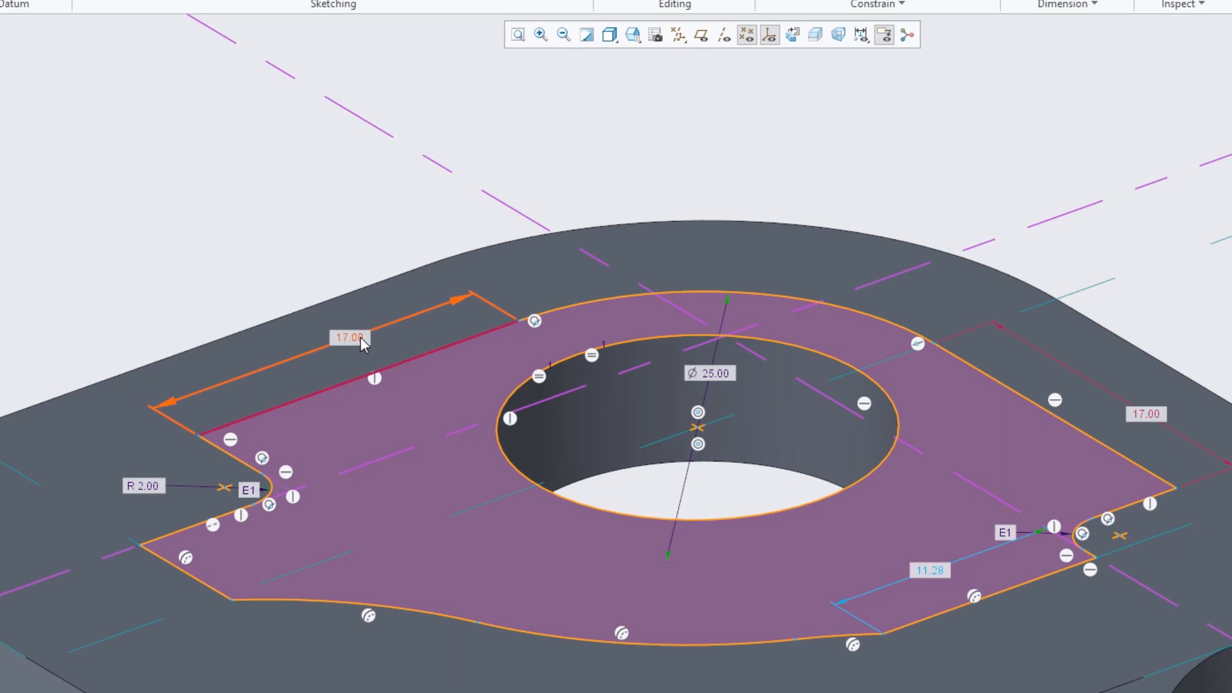
{"action": "mouse_move", "coordinate": [149, 491]}
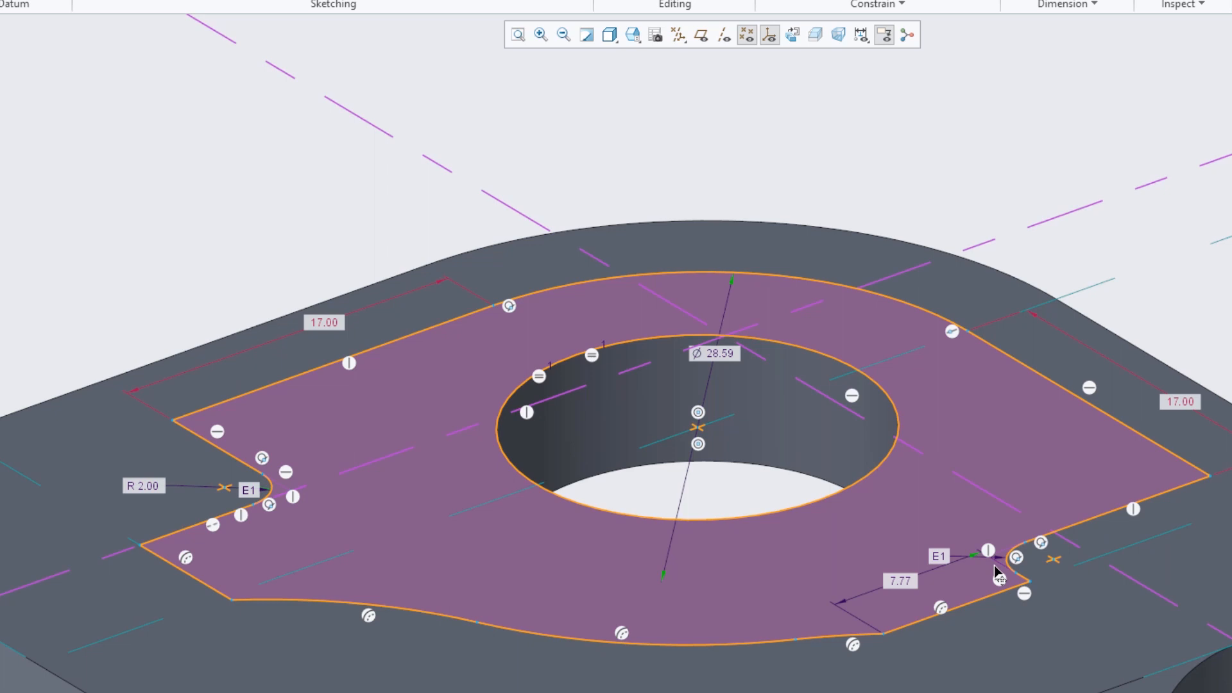
{"action": "mouse_move", "coordinate": [998, 526]}
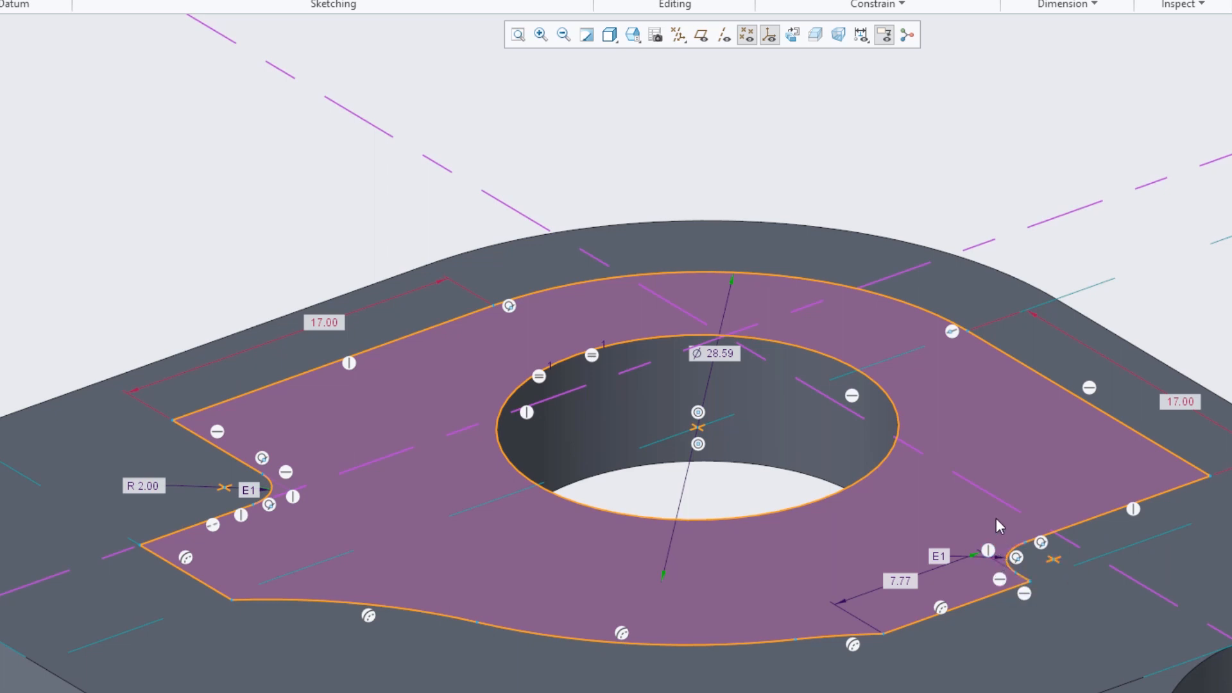
- Accept the edited Sketch 1 from the right-click menu and clear the selection
{"action": "right_click", "coordinate": [1000, 525]}
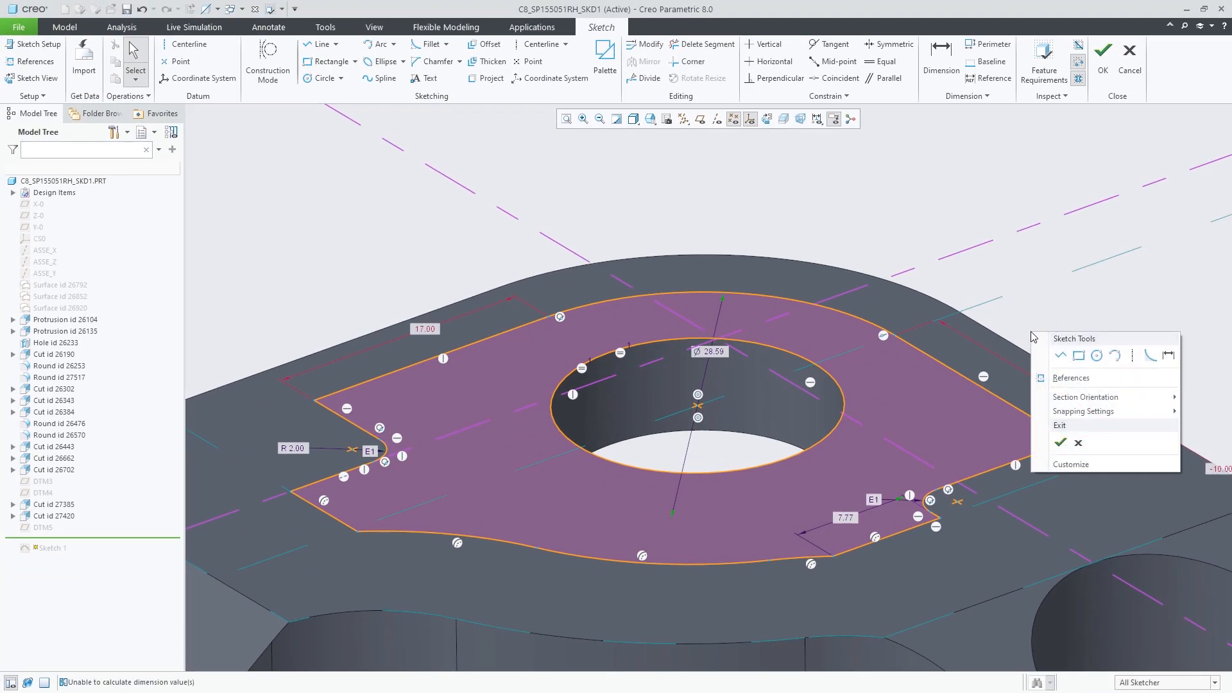
{"action": "left_click", "coordinate": [1059, 442]}
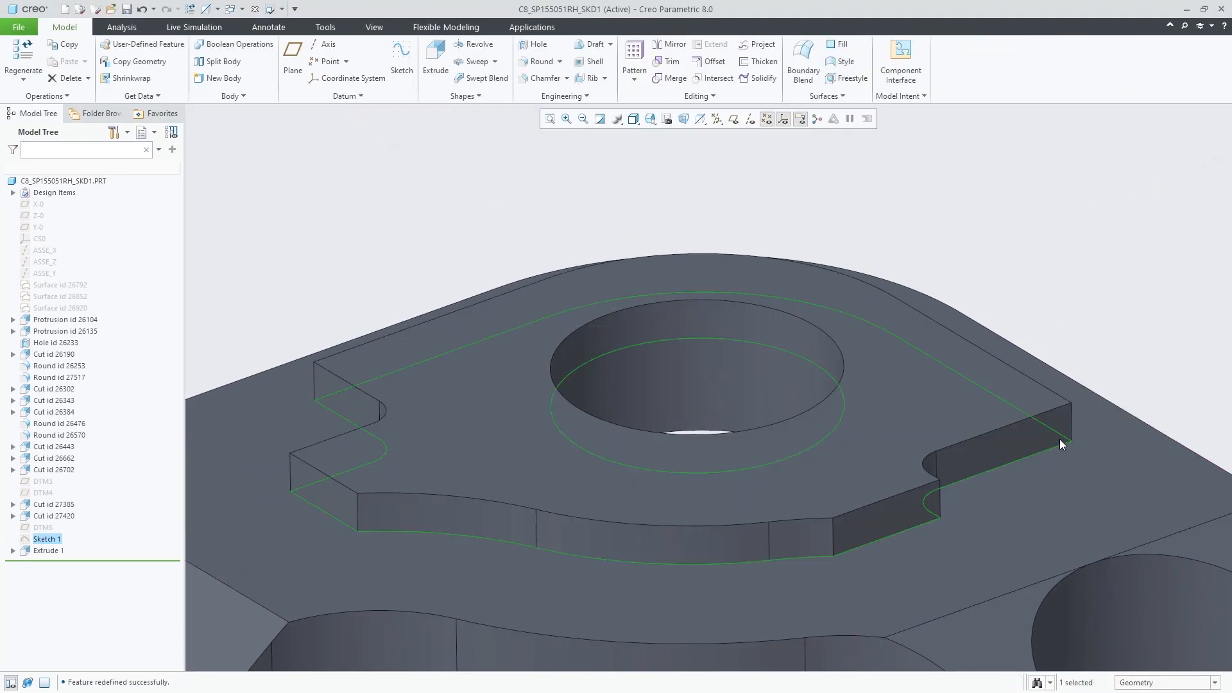
{"action": "left_click", "coordinate": [1127, 379]}
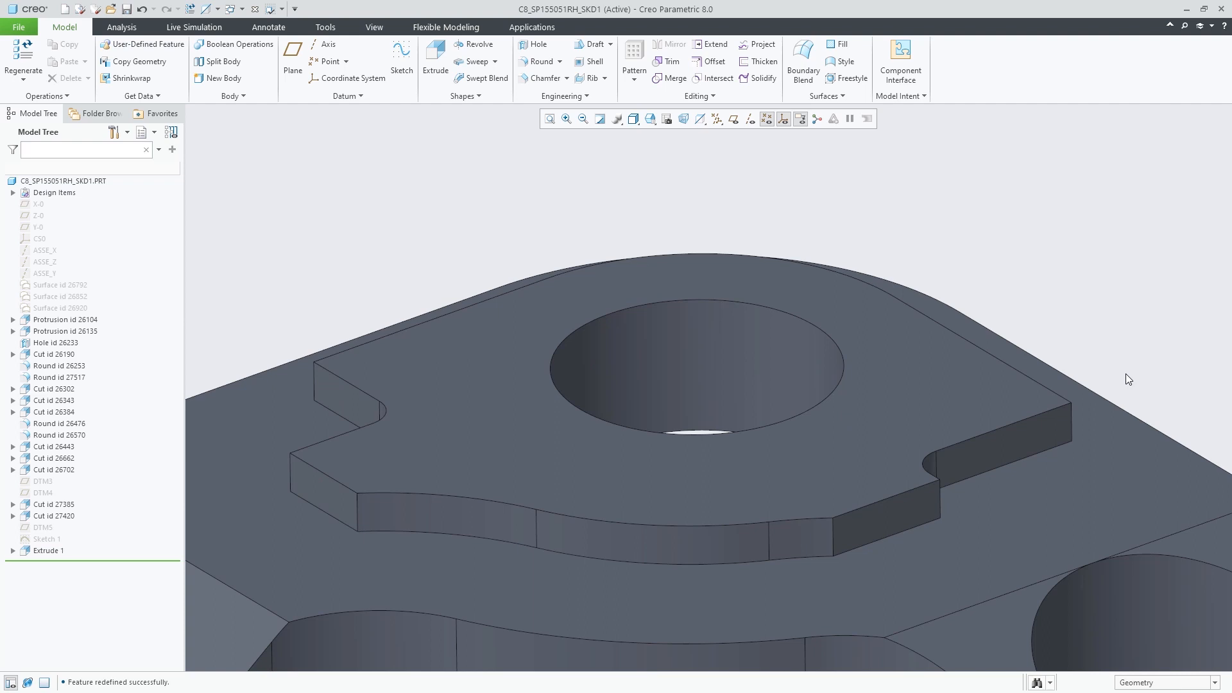